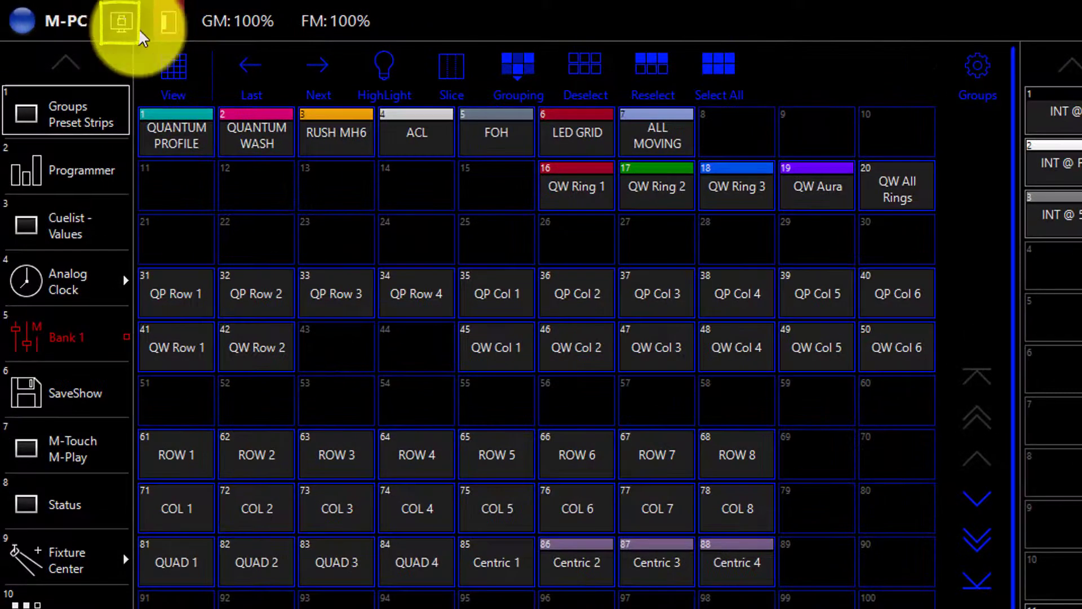
Step: Switch the view bank and show the 2D Plan of the rig from above
{"action": "left_click", "coordinate": [120, 21]}
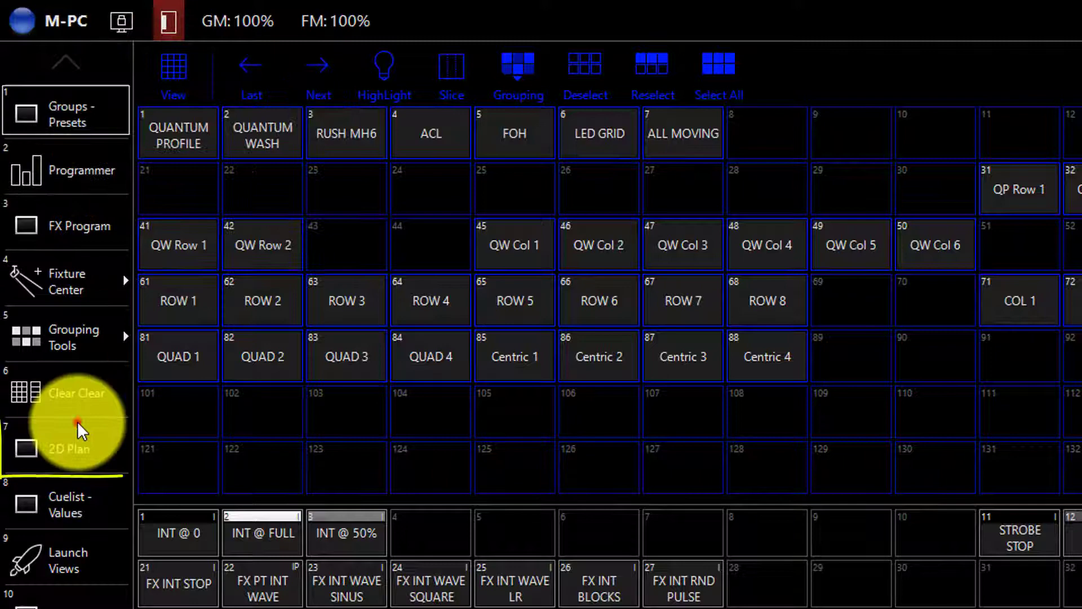
{"action": "left_click", "coordinate": [68, 449]}
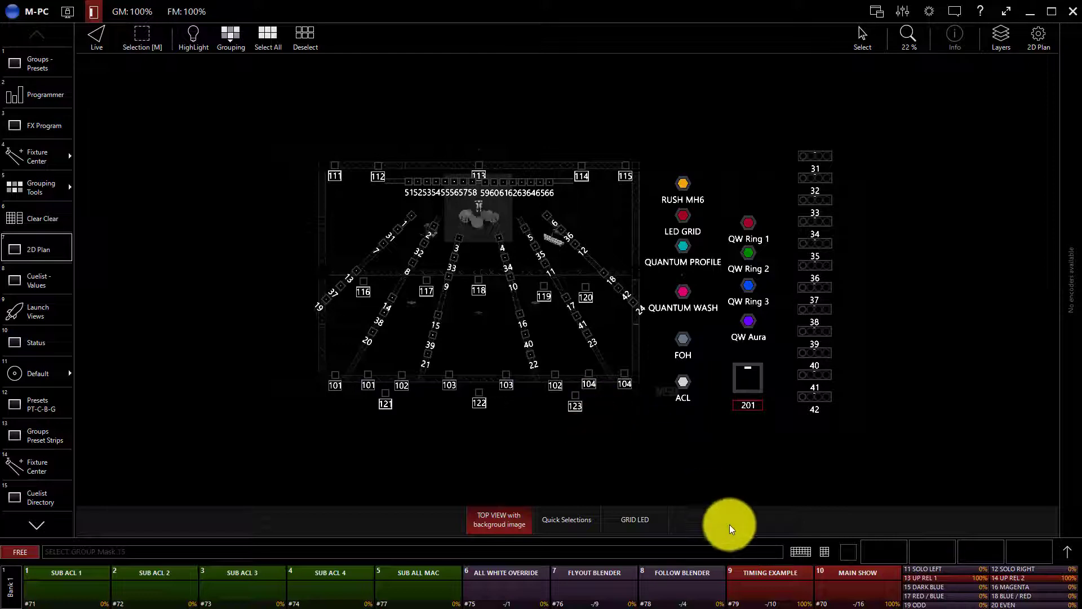
{"action": "mouse_move", "coordinate": [721, 440]}
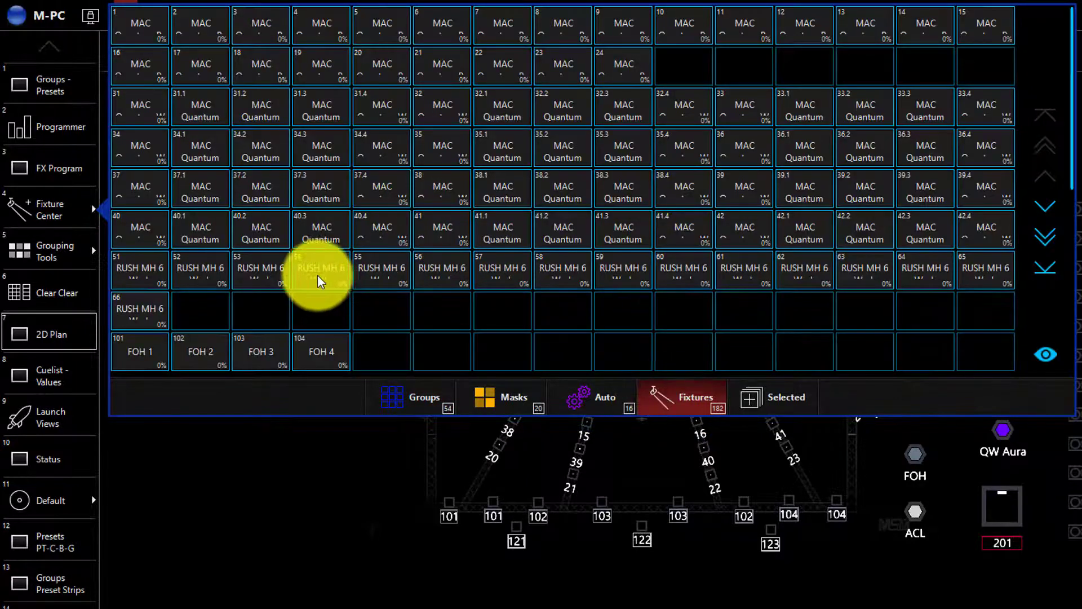
Step: Select Rush MH6 fixtures 54–57 in the fixture selection popup
{"action": "left_click", "coordinate": [320, 268]}
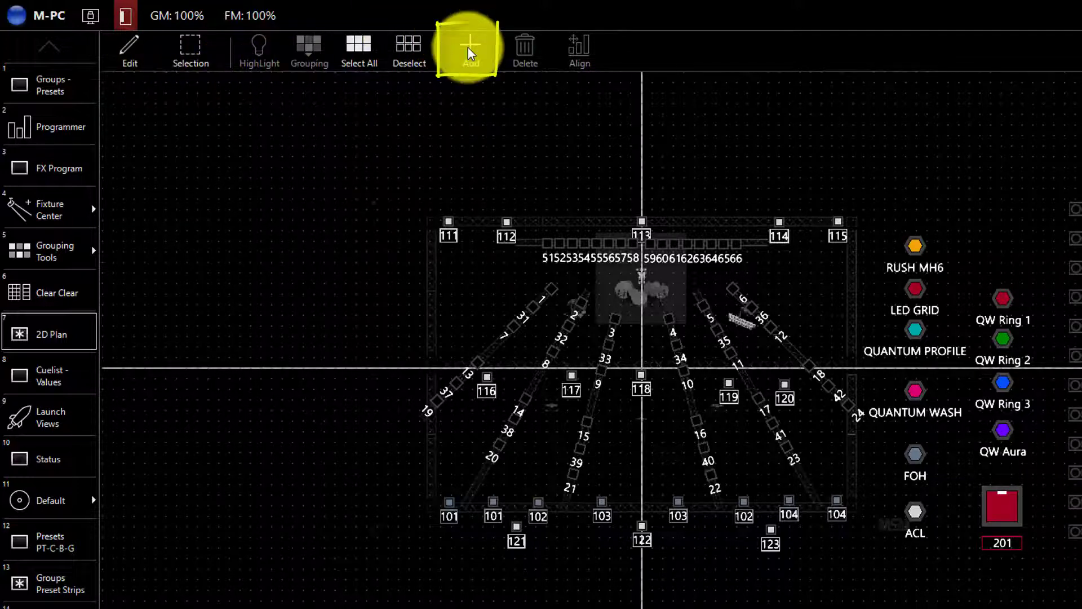
Step: Add fixtures 54–57 in single-point mode, dropping the first left of the stage
{"action": "left_click", "coordinate": [470, 50]}
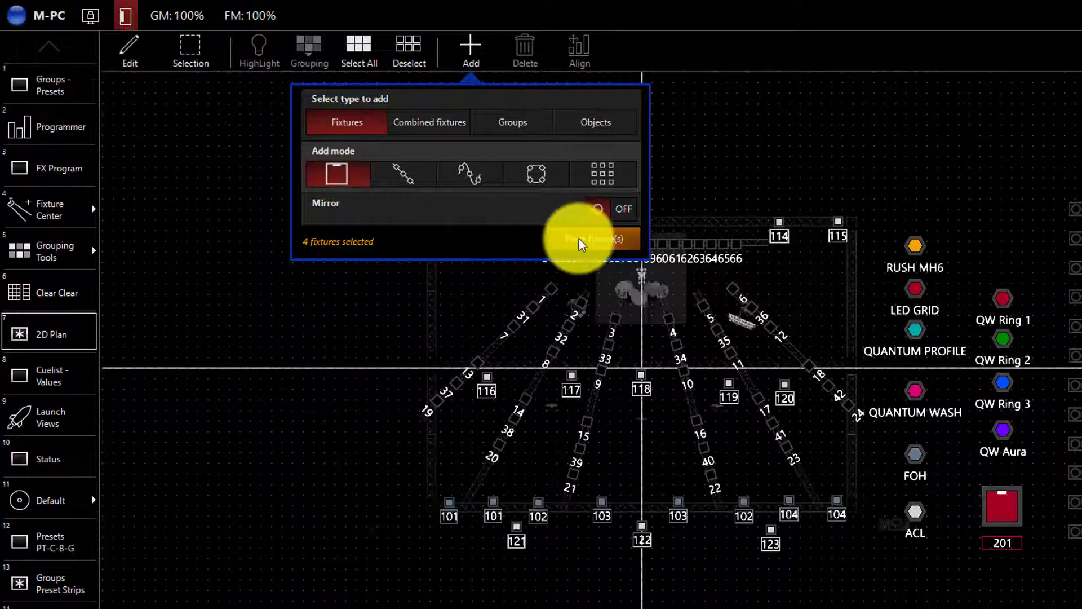
{"action": "left_click", "coordinate": [590, 238]}
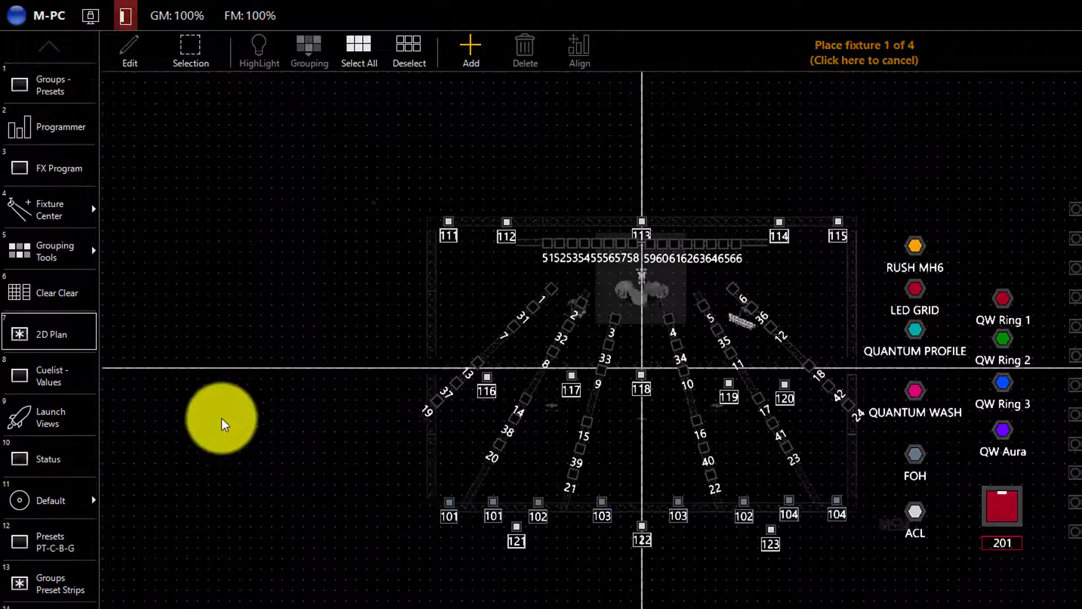
{"action": "left_click", "coordinate": [222, 424]}
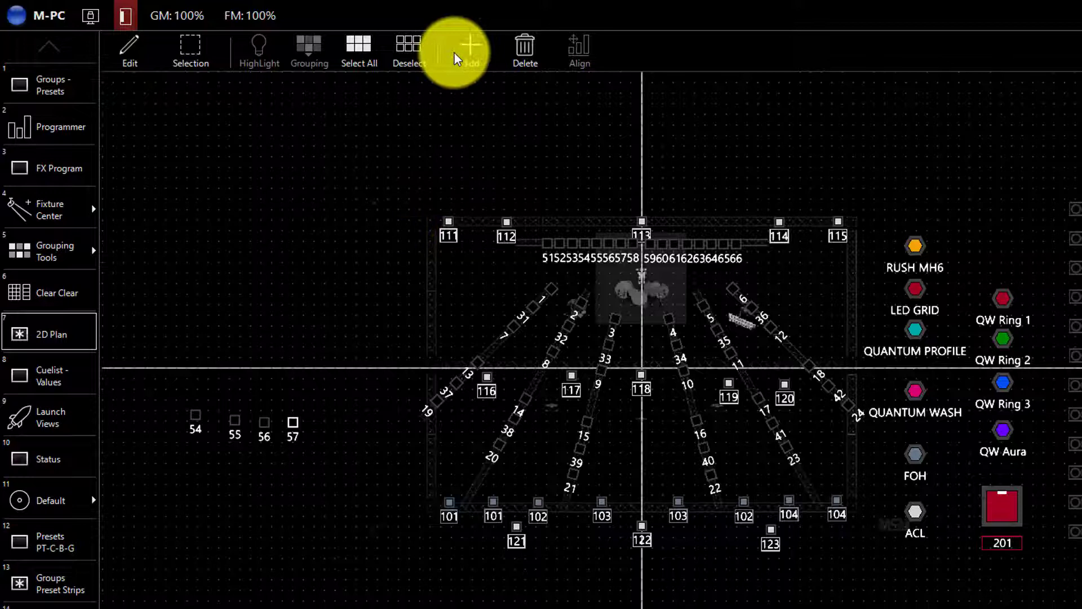
Step: Place fixtures 54–57 evenly along a line drawn above the first row
{"action": "left_click", "coordinate": [470, 50]}
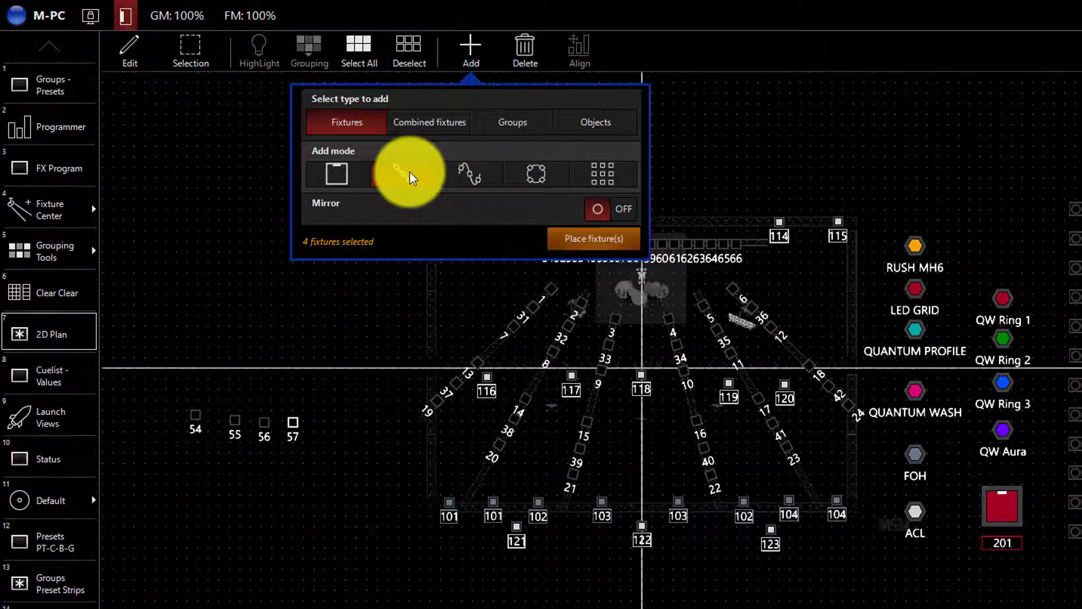
{"action": "left_click", "coordinate": [403, 173]}
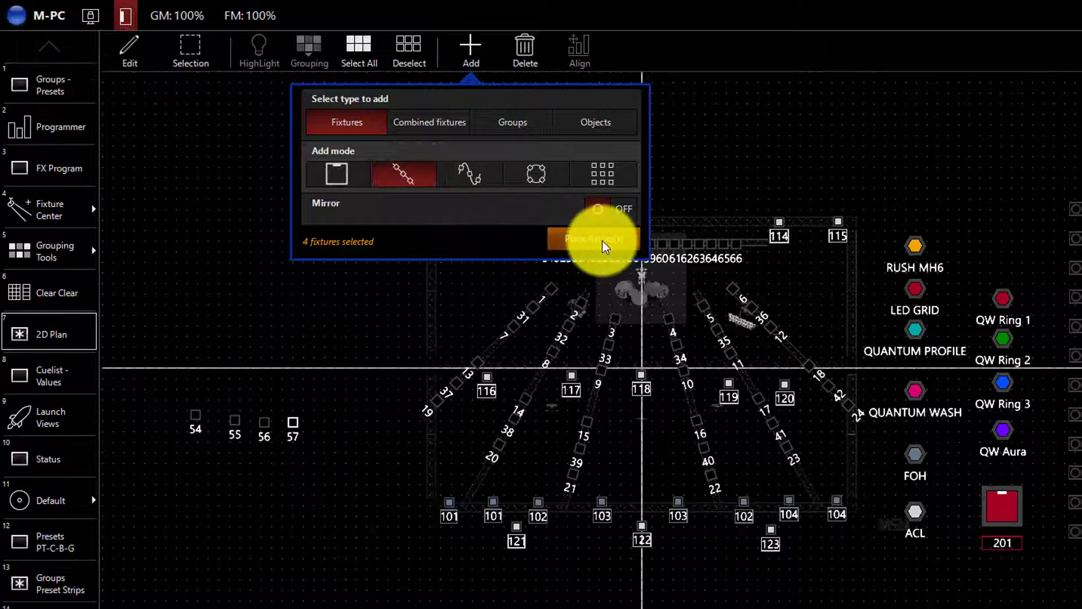
{"action": "left_click", "coordinate": [598, 238]}
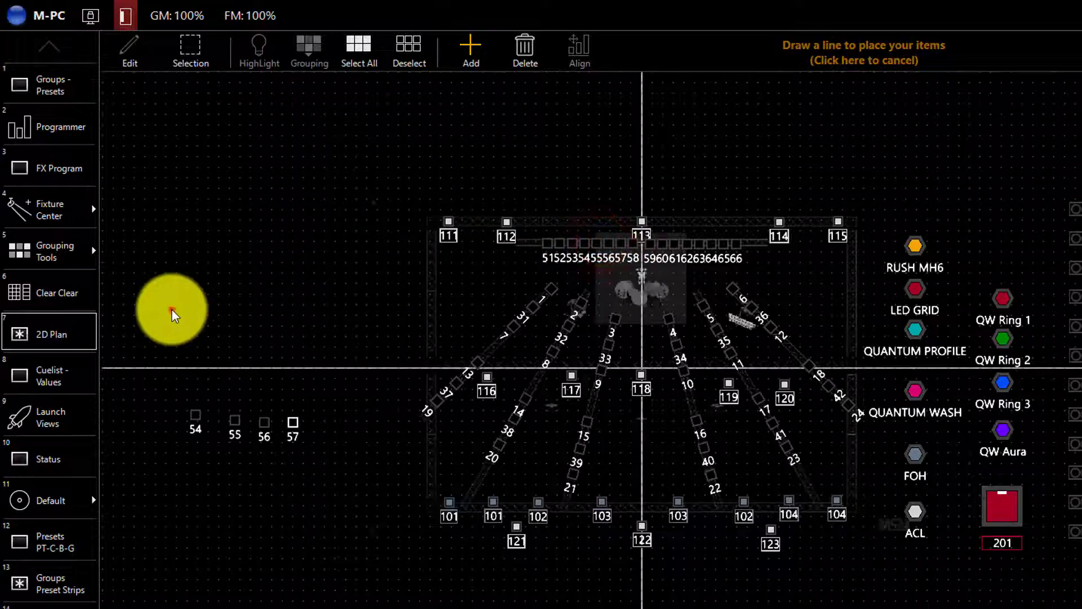
{"action": "left_click_drag", "start_coordinate": [171, 310], "coordinate": [384, 315]}
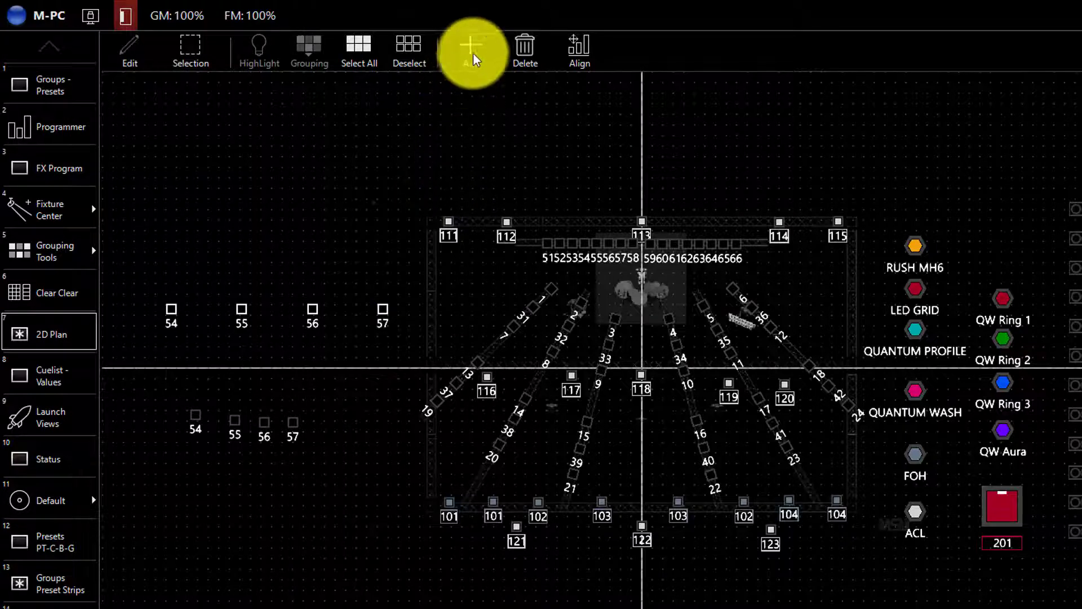
Step: Start placing fixtures 54–57 in freeform mode along a freehand path
{"action": "left_click", "coordinate": [471, 49]}
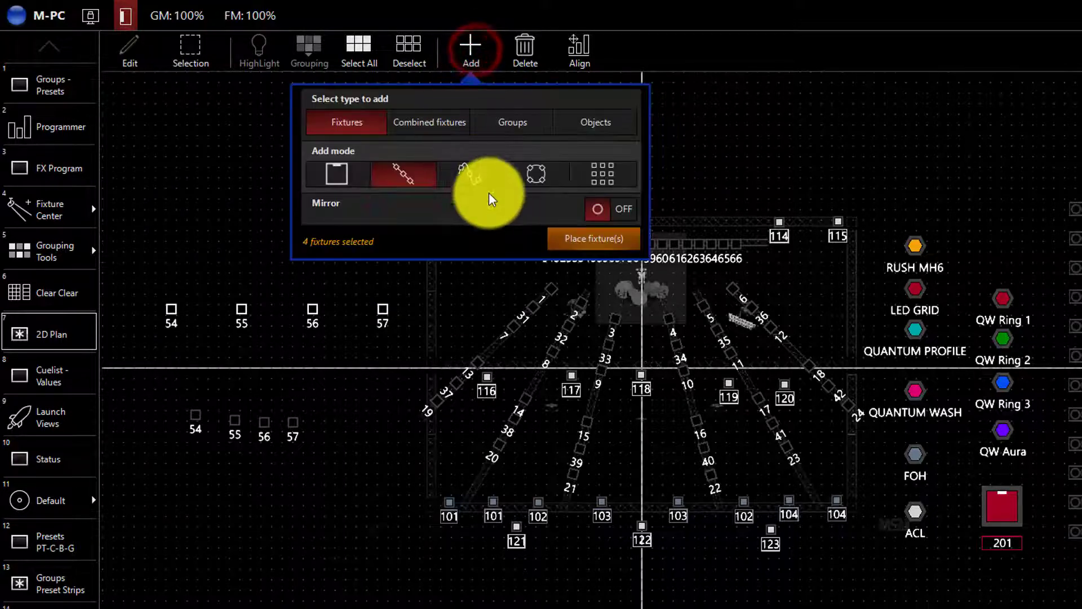
{"action": "left_click", "coordinate": [470, 174]}
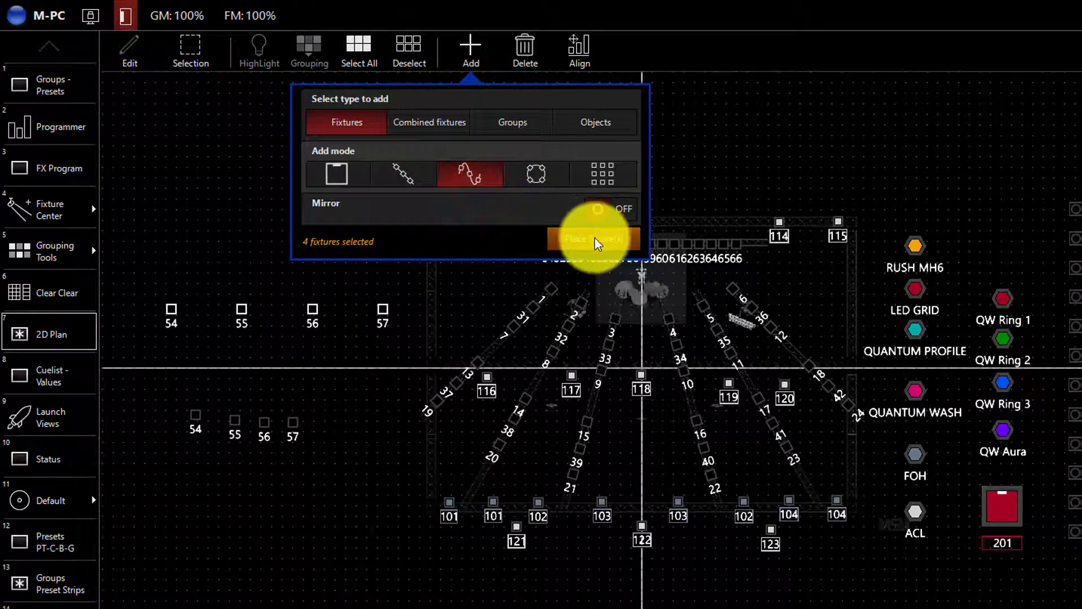
{"action": "left_click", "coordinate": [594, 238]}
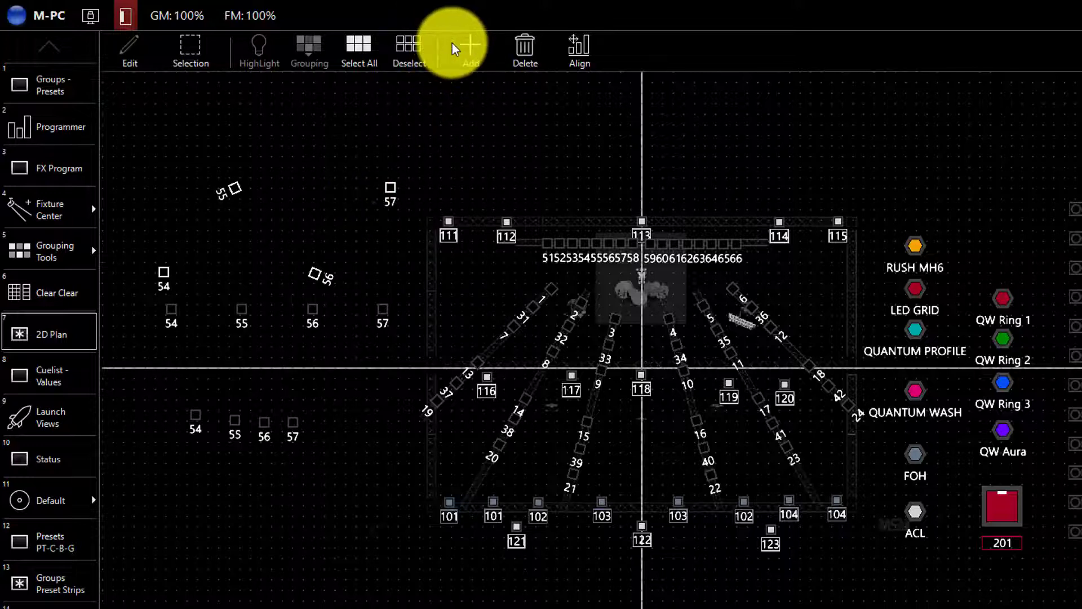
Step: Choose the circle add mode for placing fixtures 54–57
{"action": "left_click", "coordinate": [470, 50]}
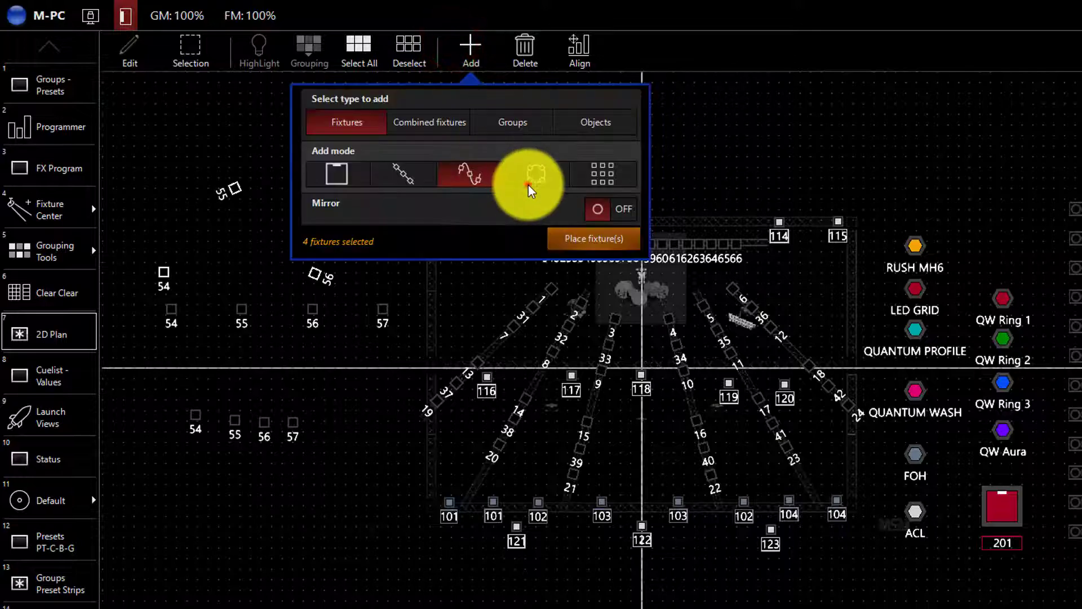
{"action": "left_click", "coordinate": [536, 173]}
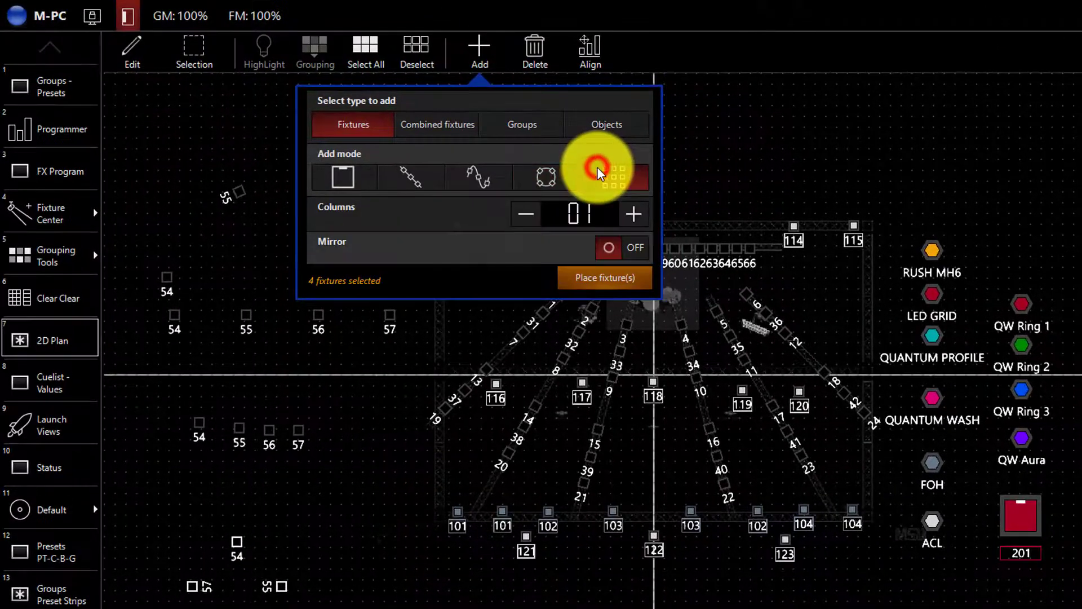
{"action": "left_click", "coordinate": [613, 178]}
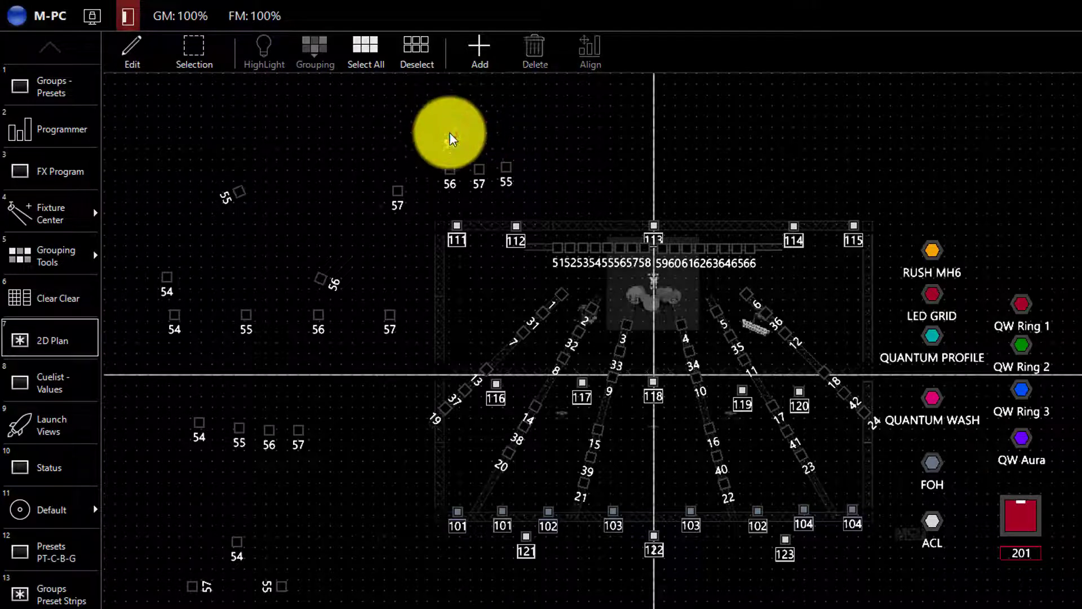
Step: Drag fixture 54 beside fixtures 56, 57 and 55, then box-select all four
{"action": "left_click_drag", "start_coordinate": [449, 135], "coordinate": [401, 135]}
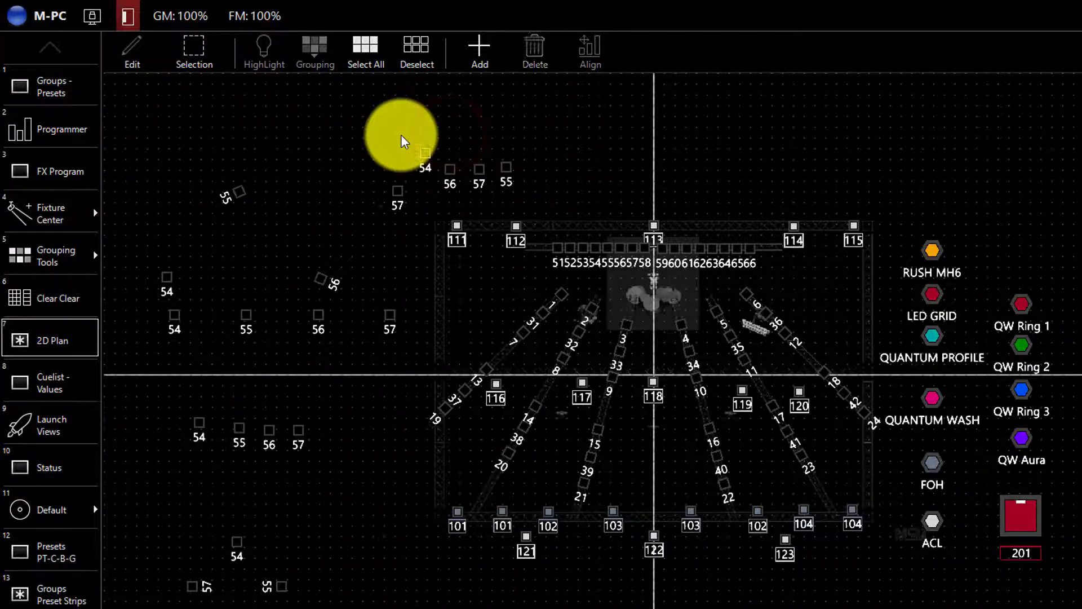
{"action": "left_click_drag", "start_coordinate": [402, 138], "coordinate": [459, 146]}
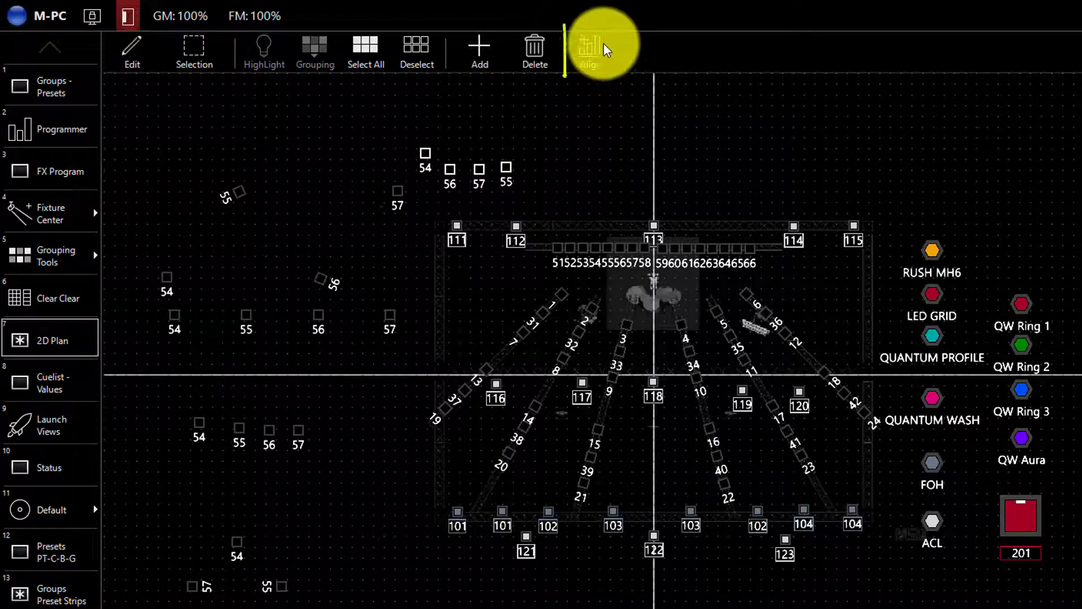
Step: Align fixtures 54, 56, 57 and 55 along their tops and spread them horizontally
{"action": "left_click", "coordinate": [588, 50]}
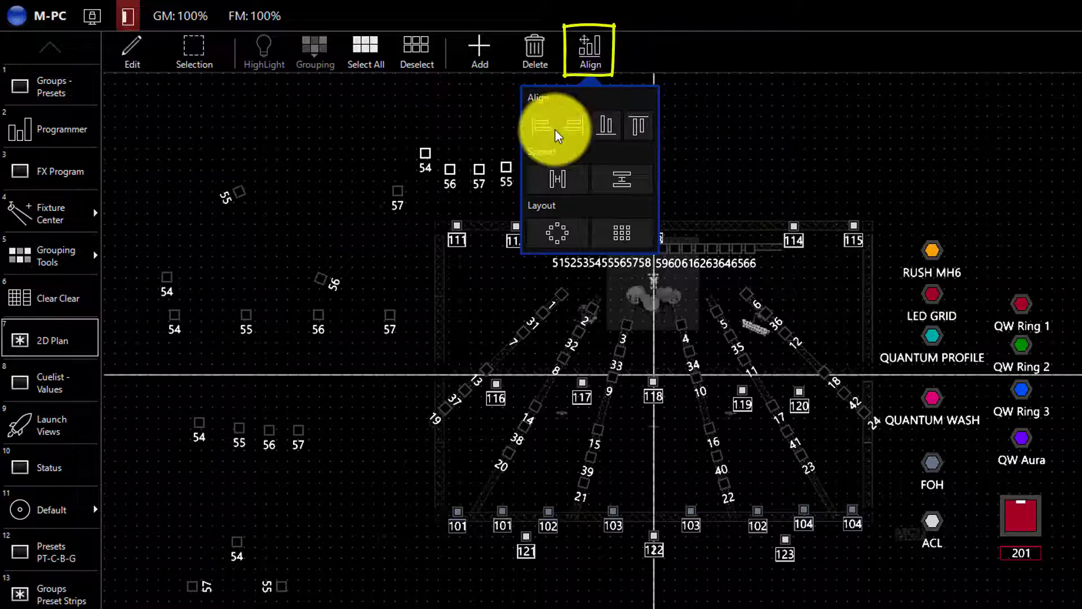
{"action": "mouse_move", "coordinate": [600, 131]}
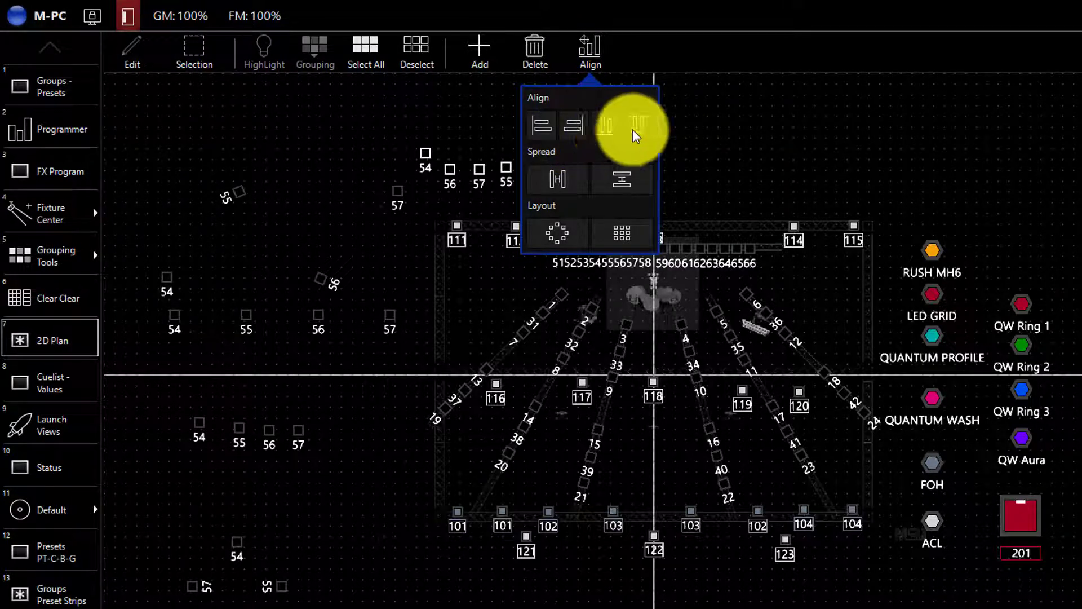
{"action": "left_click", "coordinate": [636, 126]}
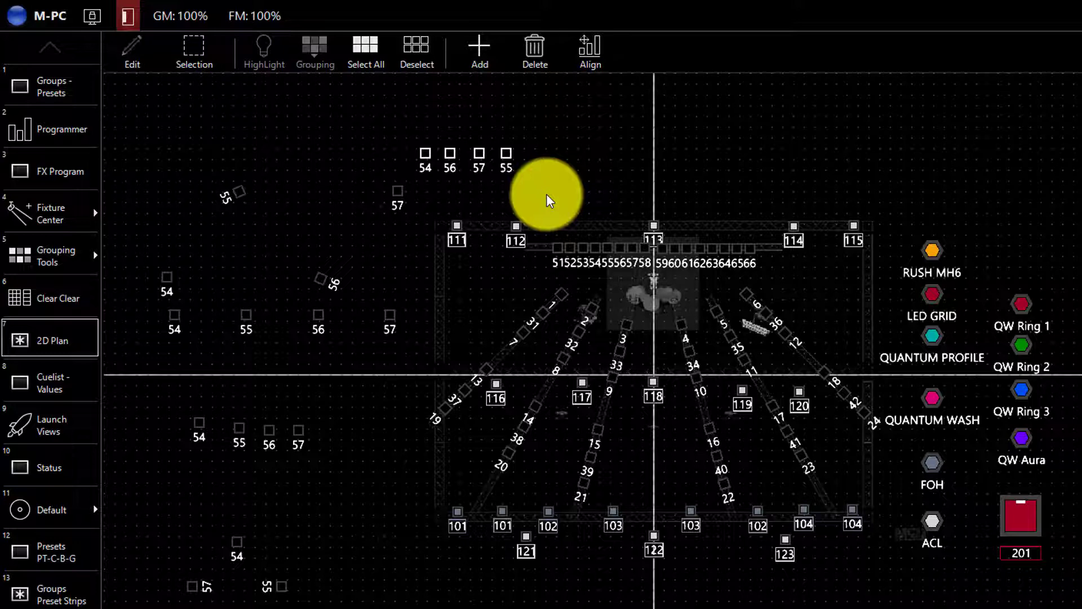
{"action": "left_click", "coordinate": [589, 50]}
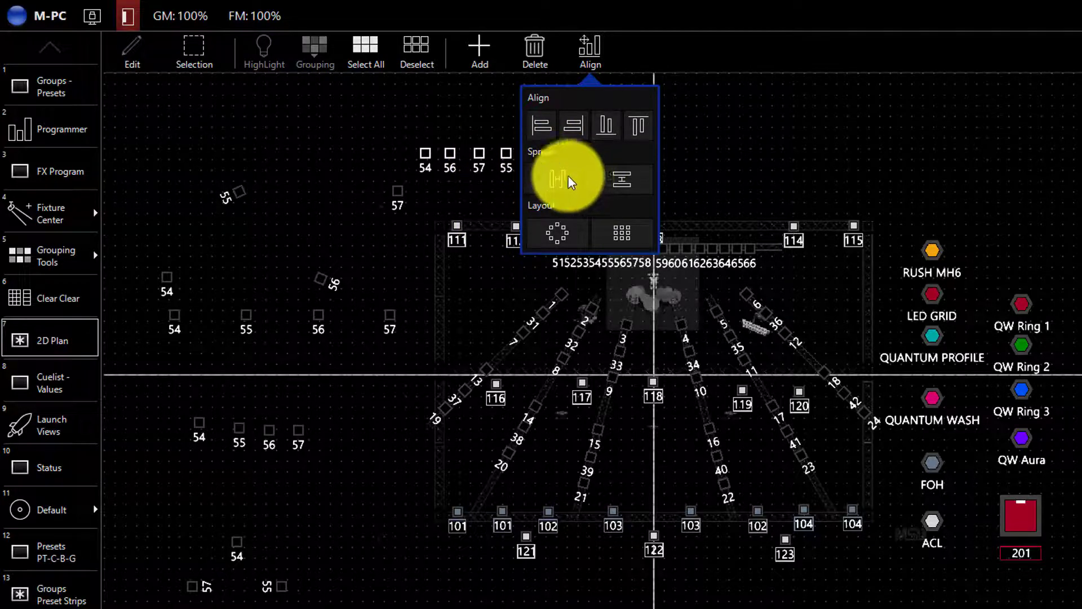
{"action": "left_click", "coordinate": [561, 179]}
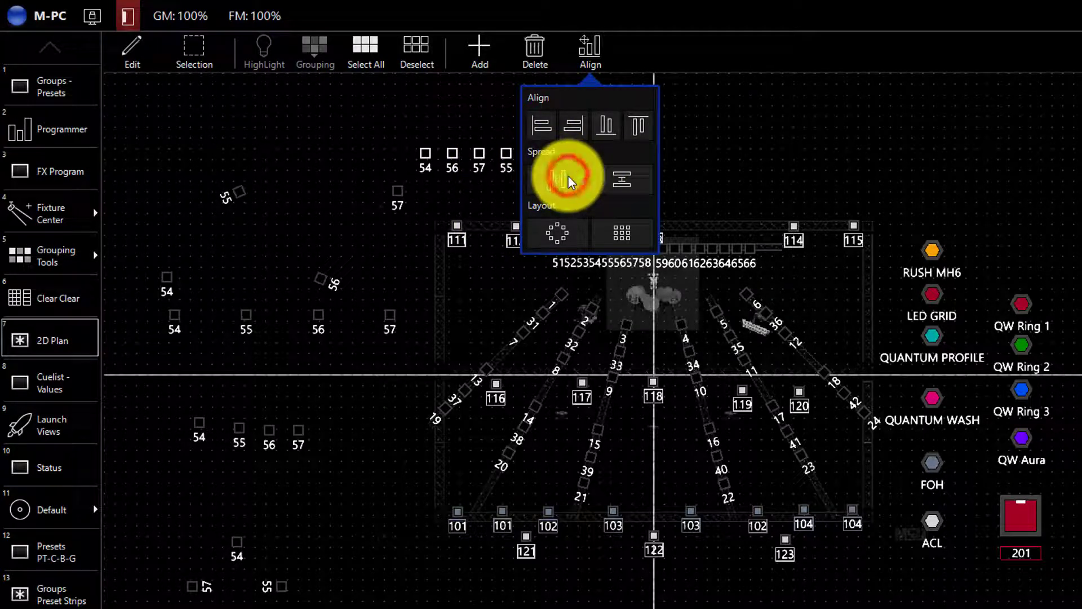